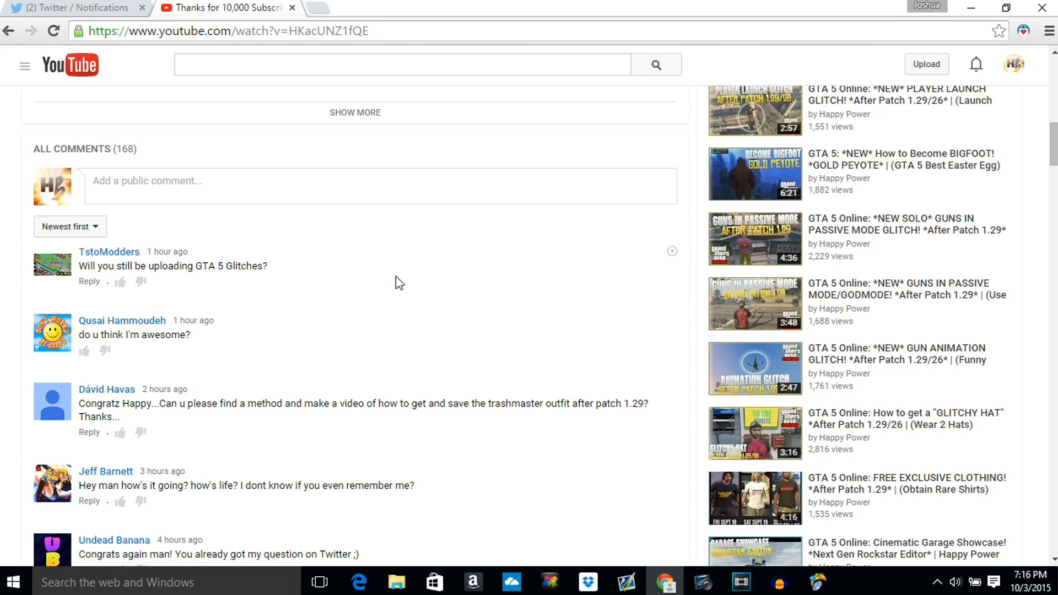
- Scroll past the reply thread to the channel-name and being-a-youtuber questions
{"action": "scroll", "scroll_direction": "down", "scroll_amount": 3}
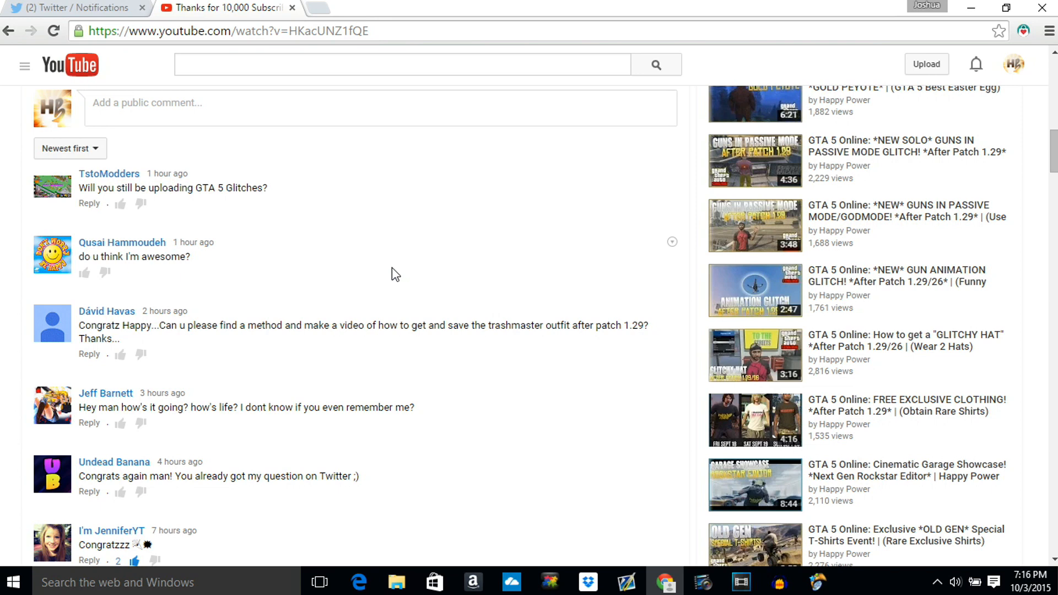
{"action": "left_click", "coordinate": [52, 256]}
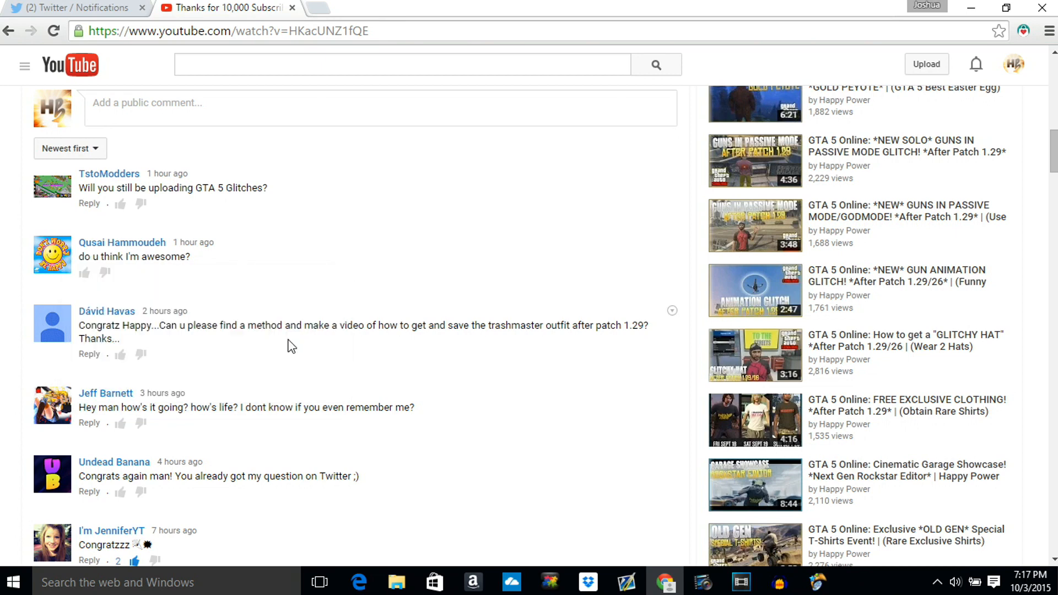
{"action": "mouse_move", "coordinate": [276, 364]}
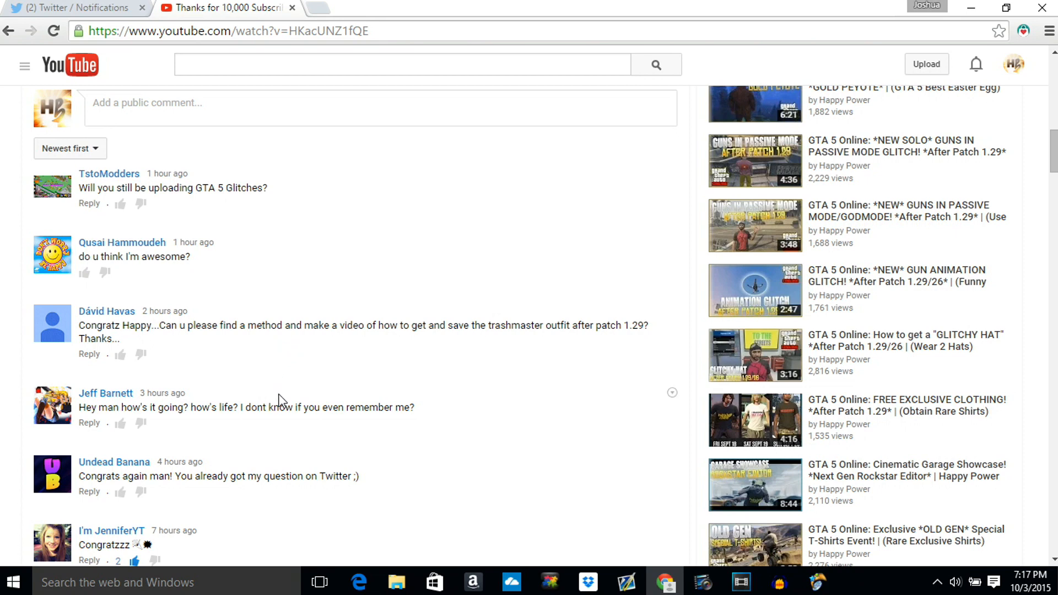
{"action": "mouse_move", "coordinate": [285, 384]}
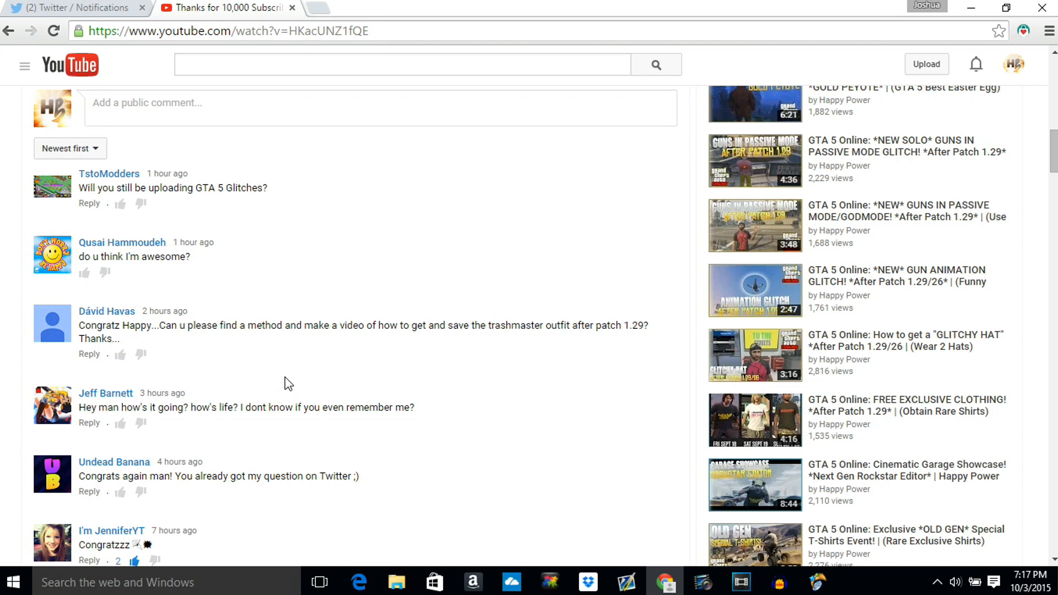
{"action": "mouse_move", "coordinate": [301, 407]}
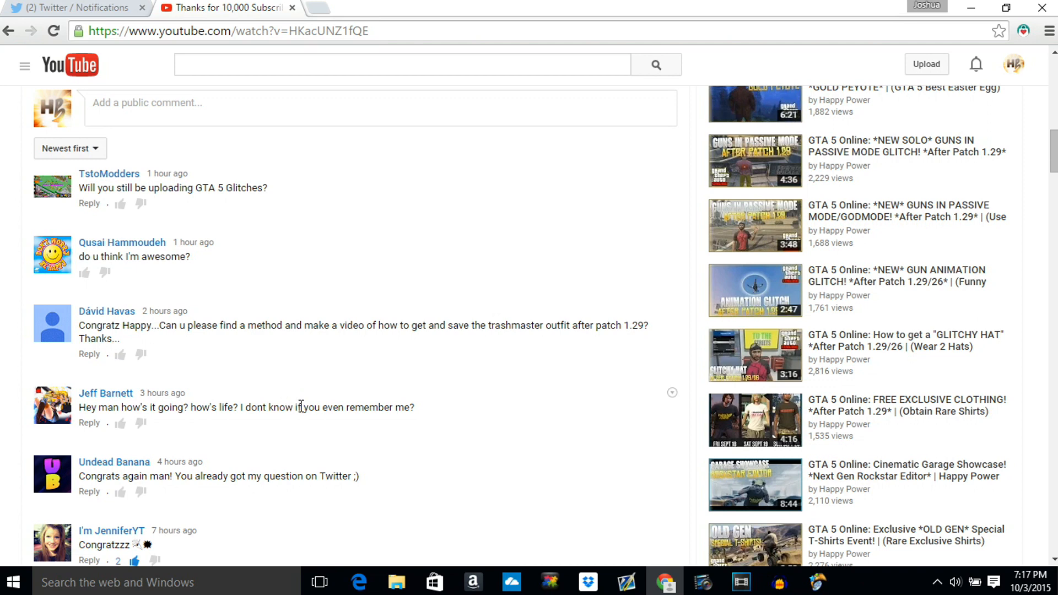
{"action": "mouse_move", "coordinate": [286, 356]}
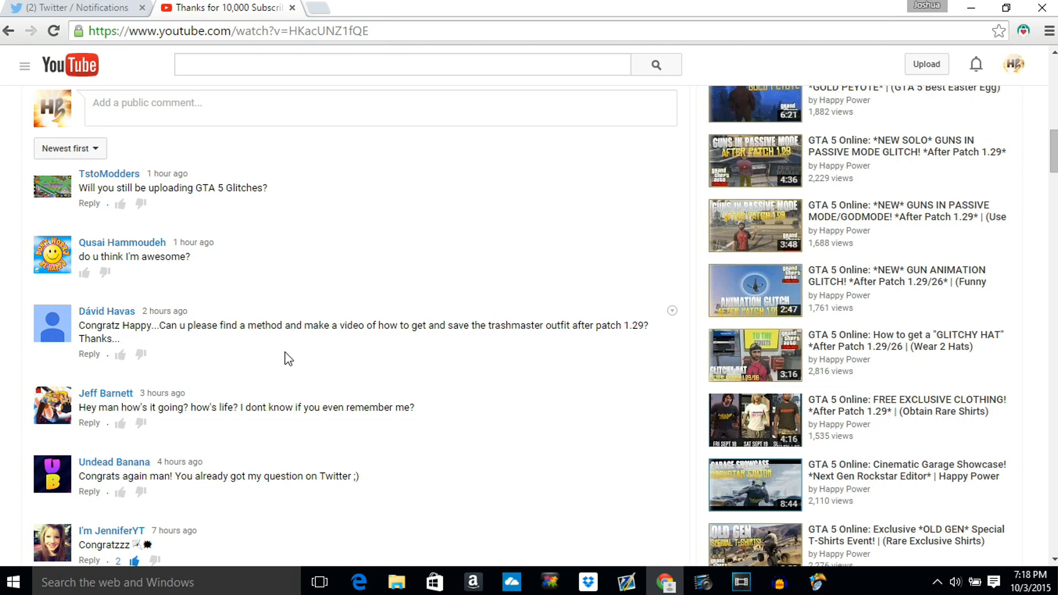
{"action": "mouse_move", "coordinate": [309, 433]}
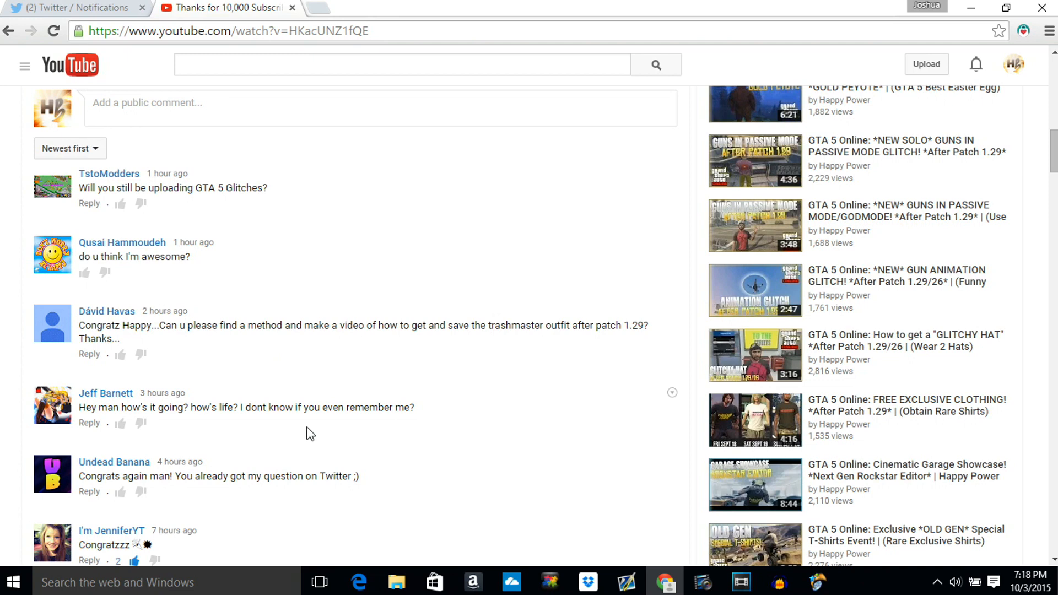
{"action": "mouse_move", "coordinate": [310, 493]}
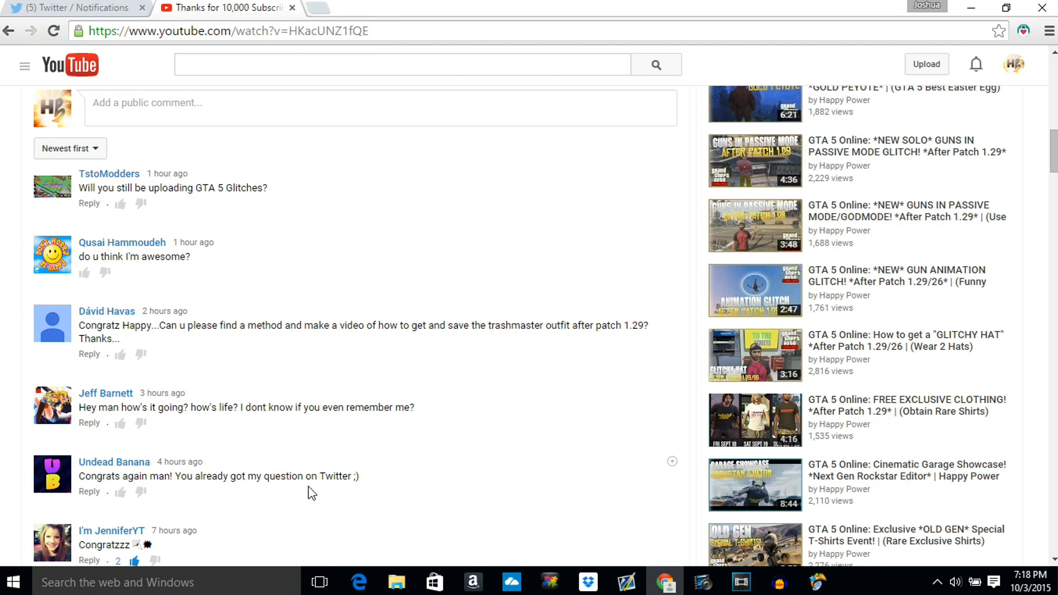
{"action": "mouse_move", "coordinate": [431, 456]}
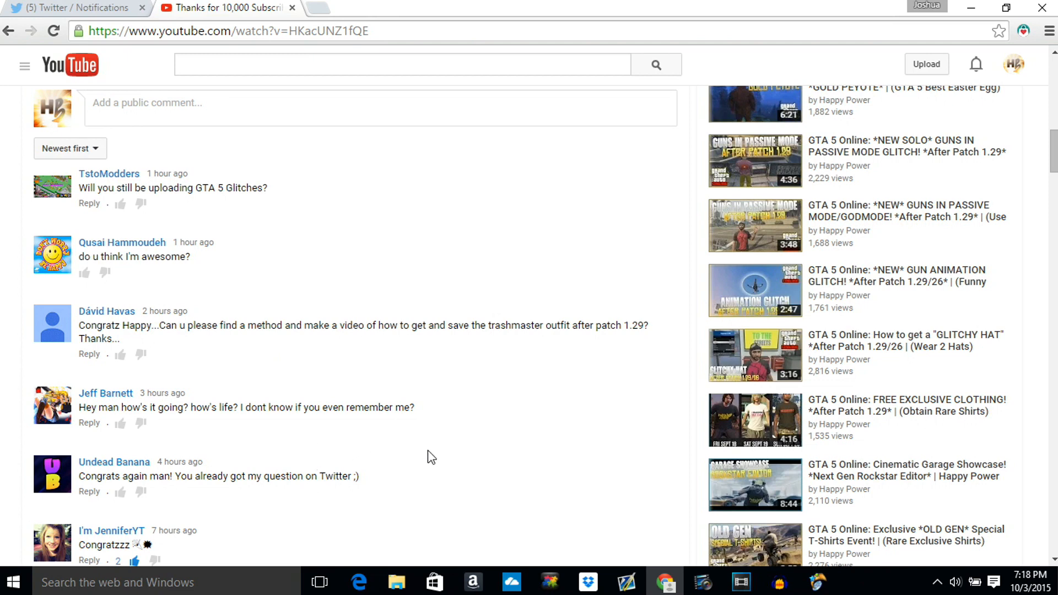
{"action": "mouse_move", "coordinate": [435, 453]}
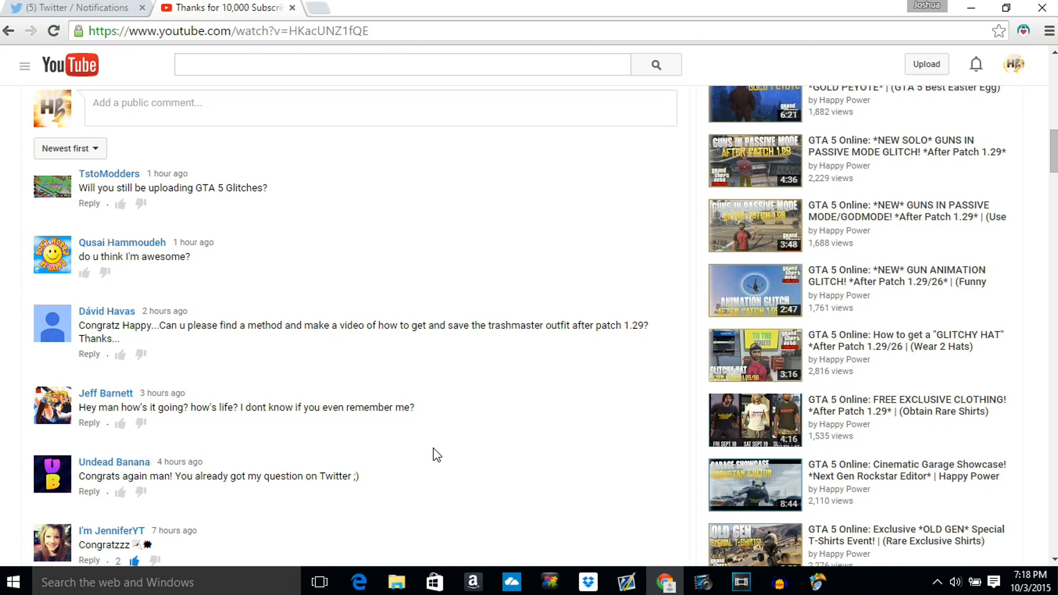
{"action": "scroll", "scroll_direction": "down", "scroll_amount": 3}
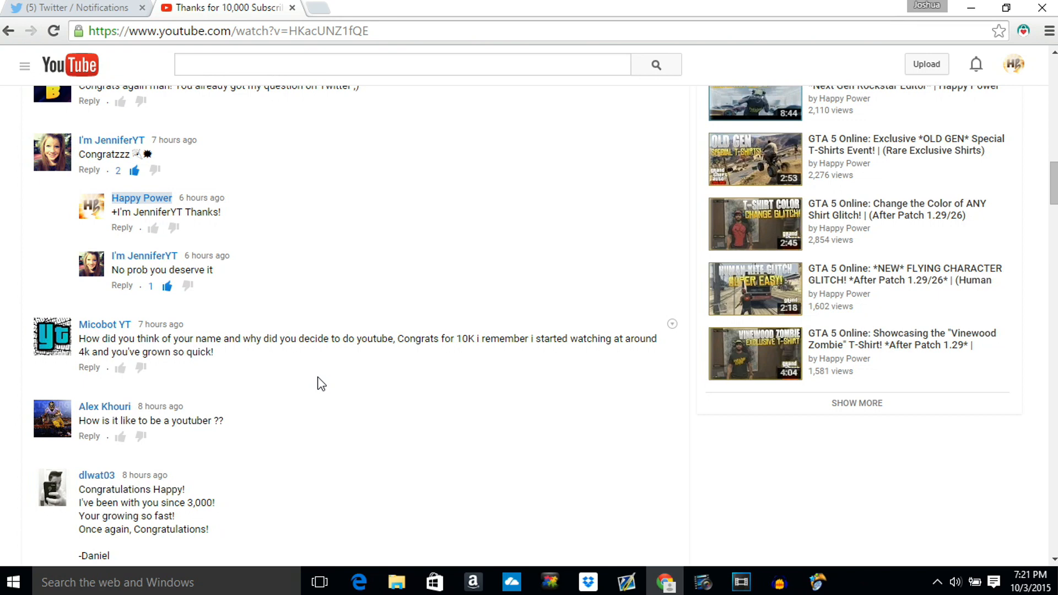
{"action": "scroll", "scroll_direction": "down", "scroll_amount": 3}
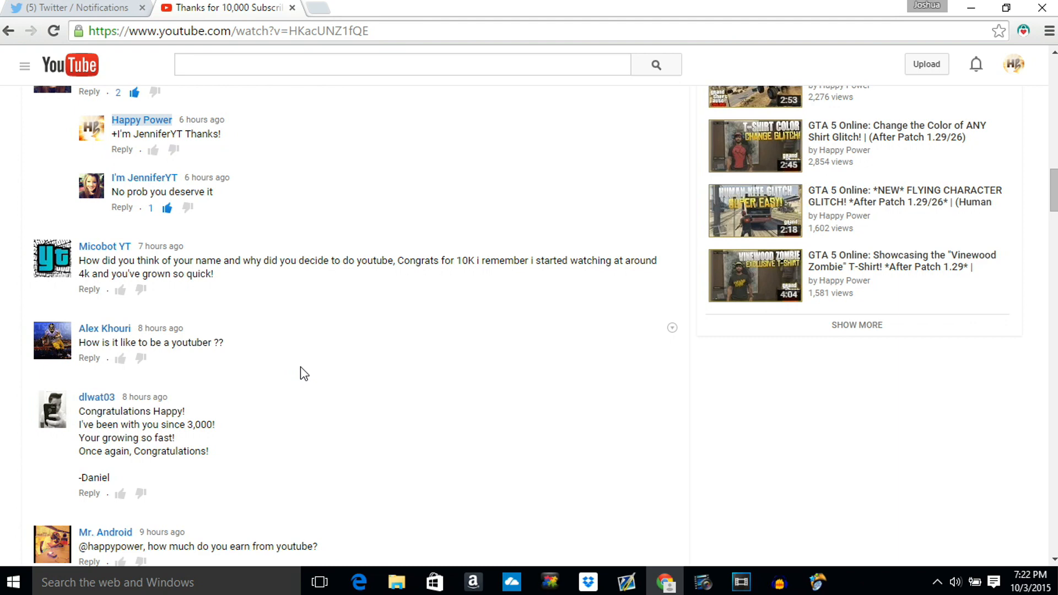
- Scroll to the sibling, GTA V funny moments and favourite console questions
{"action": "scroll", "scroll_direction": "down", "scroll_amount": 3}
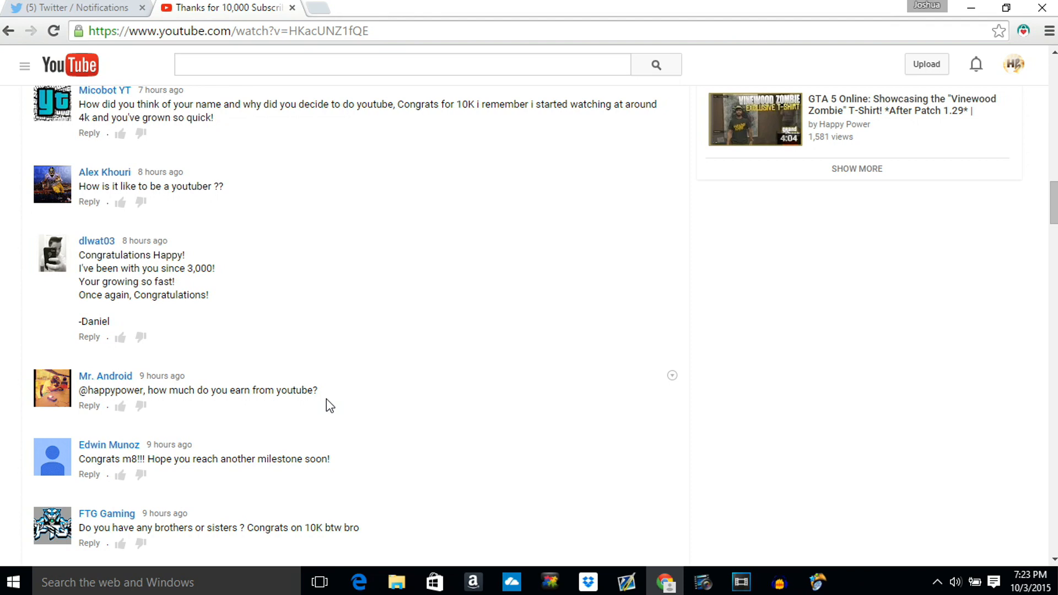
{"action": "scroll", "scroll_direction": "down", "scroll_amount": 3}
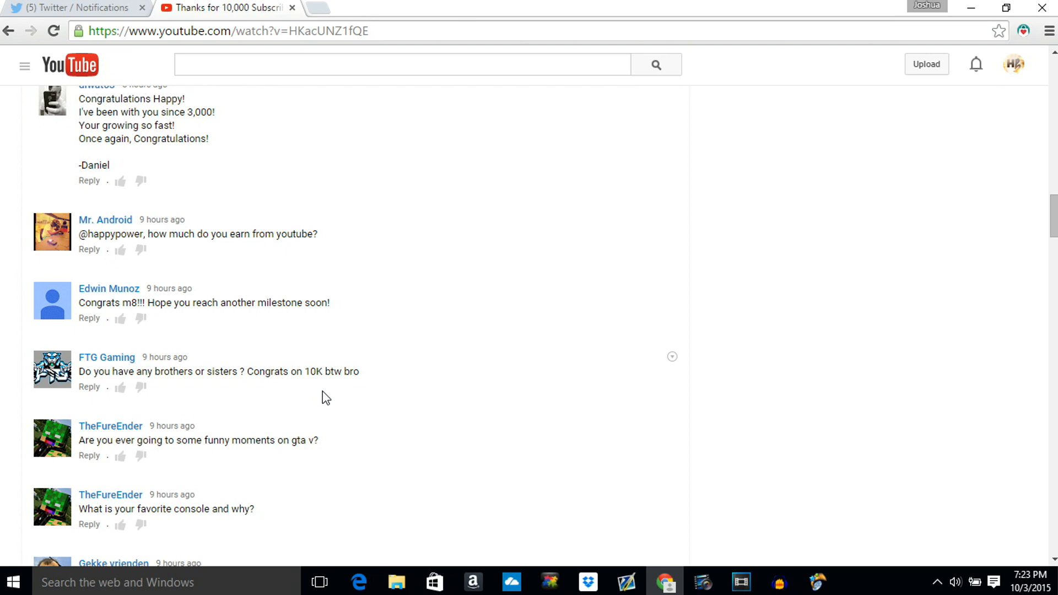
- Scroll to show the girlfriend question below the favourite-console question
{"action": "scroll", "scroll_direction": "down", "scroll_amount": 3}
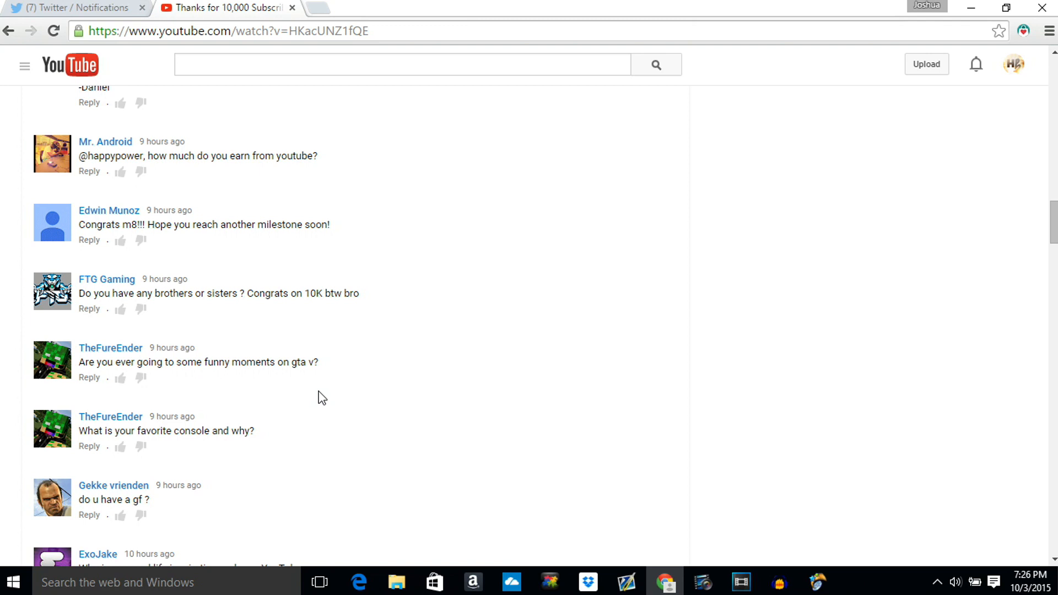
{"action": "scroll", "scroll_direction": "down", "scroll_amount": 3}
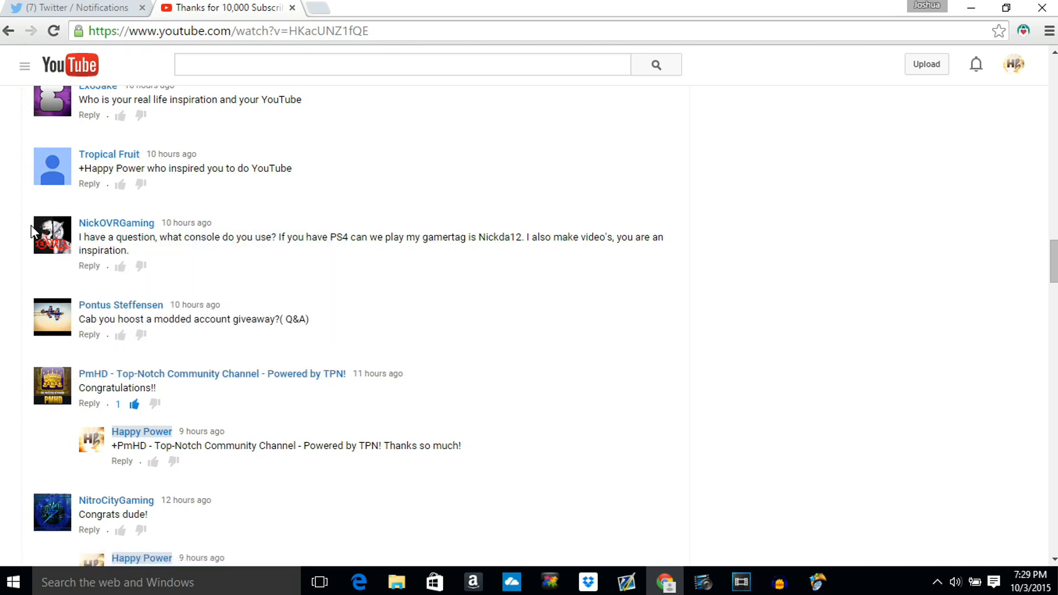
{"action": "scroll", "scroll_direction": "down", "scroll_amount": 3}
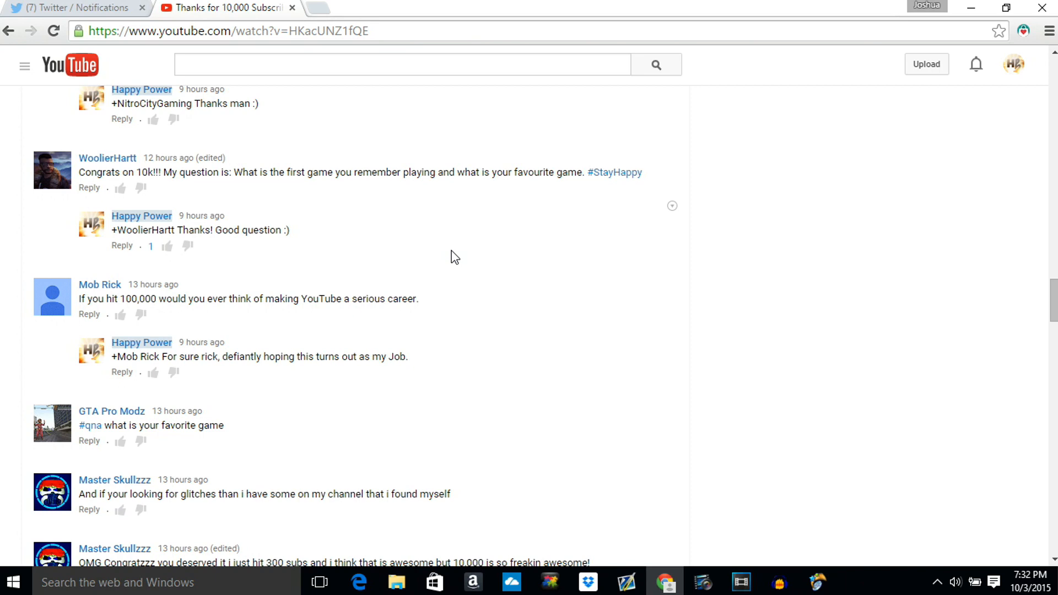
{"action": "scroll", "scroll_direction": "down", "scroll_amount": 3}
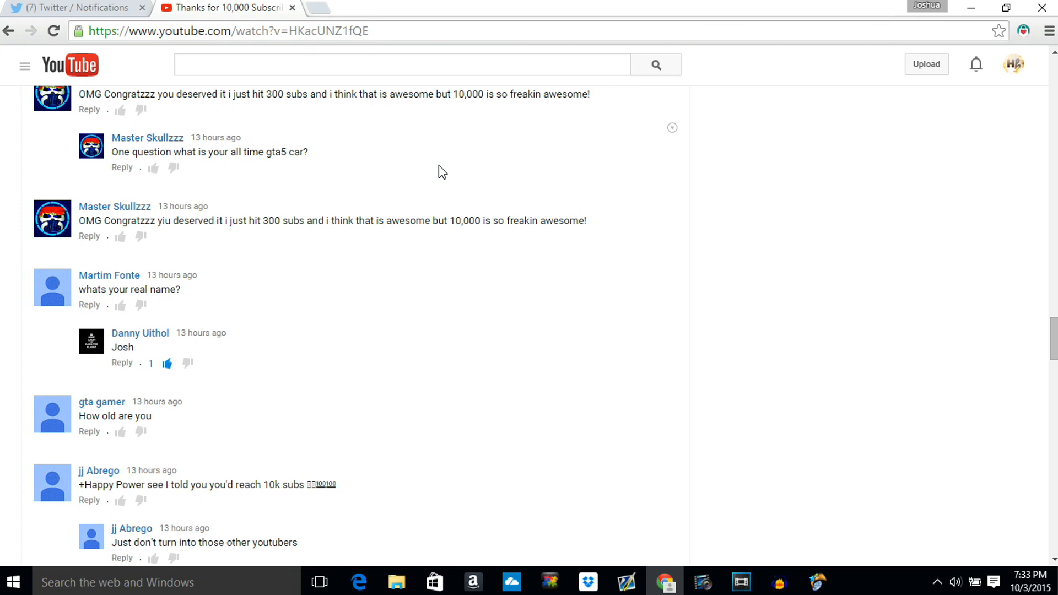
{"action": "scroll", "scroll_direction": "down", "scroll_amount": 3}
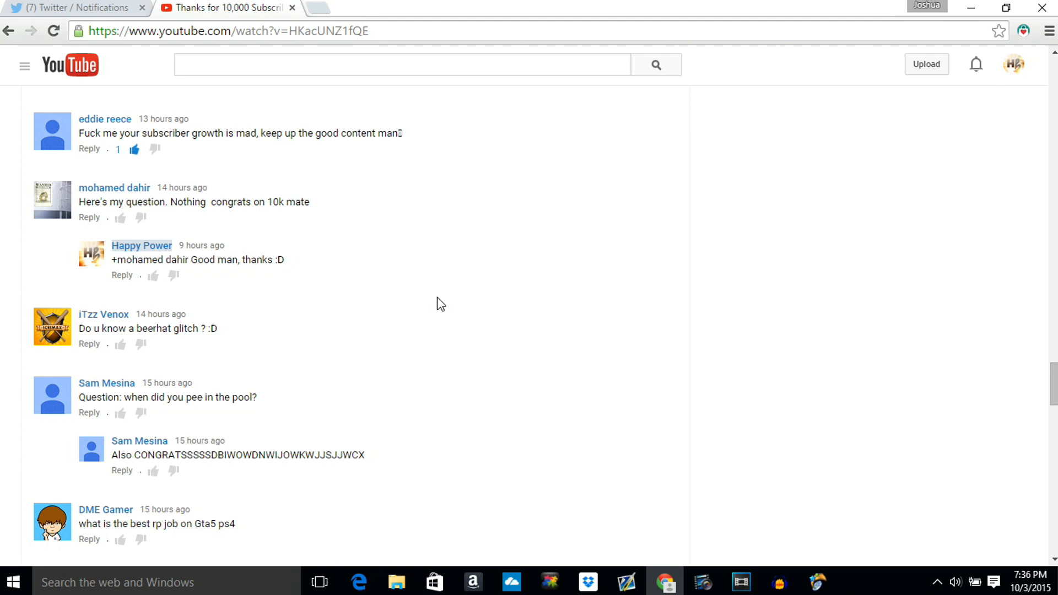
{"action": "scroll", "scroll_direction": "down", "scroll_amount": 3}
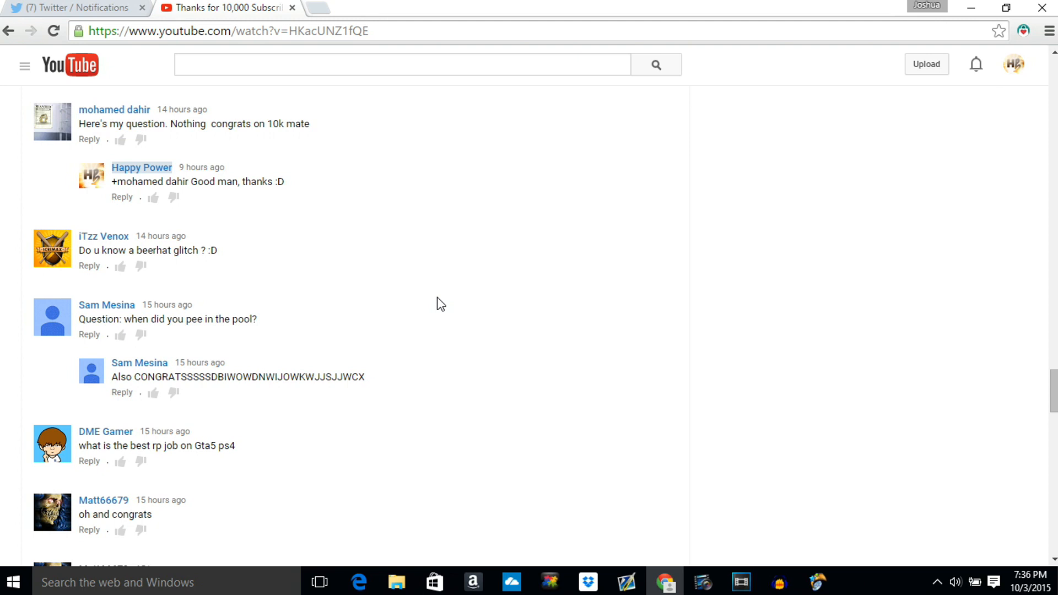
{"action": "scroll", "scroll_direction": "down", "scroll_amount": 3}
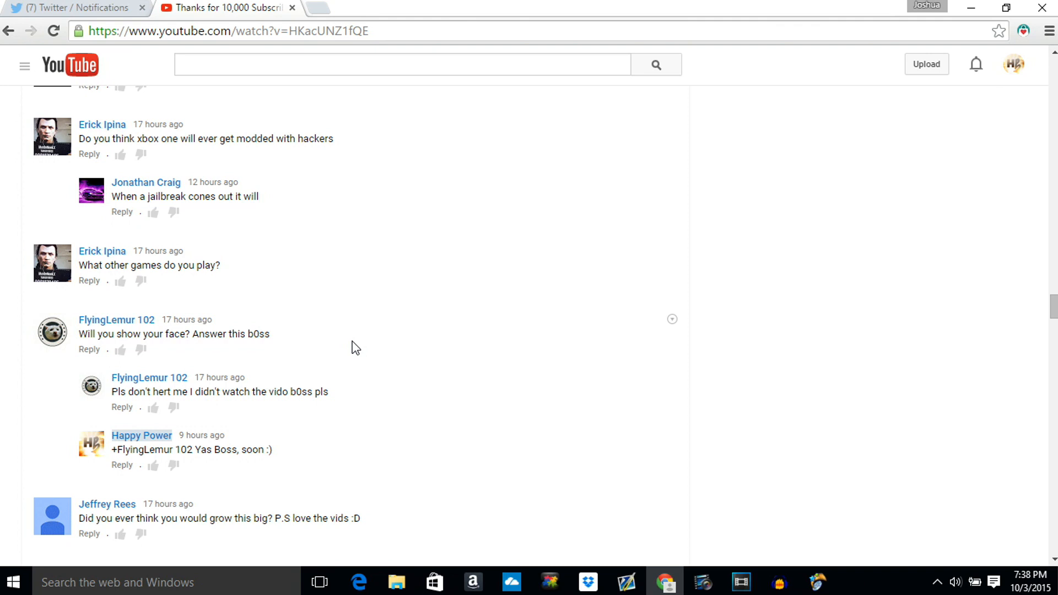
{"action": "scroll", "scroll_direction": "down", "scroll_amount": 3}
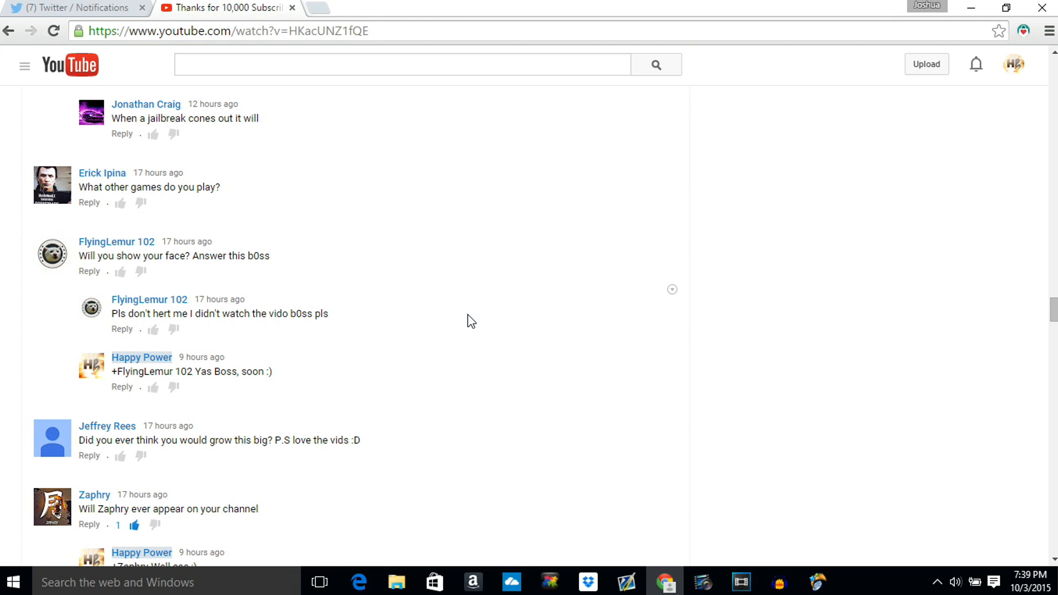
{"action": "scroll", "scroll_direction": "down", "scroll_amount": 3}
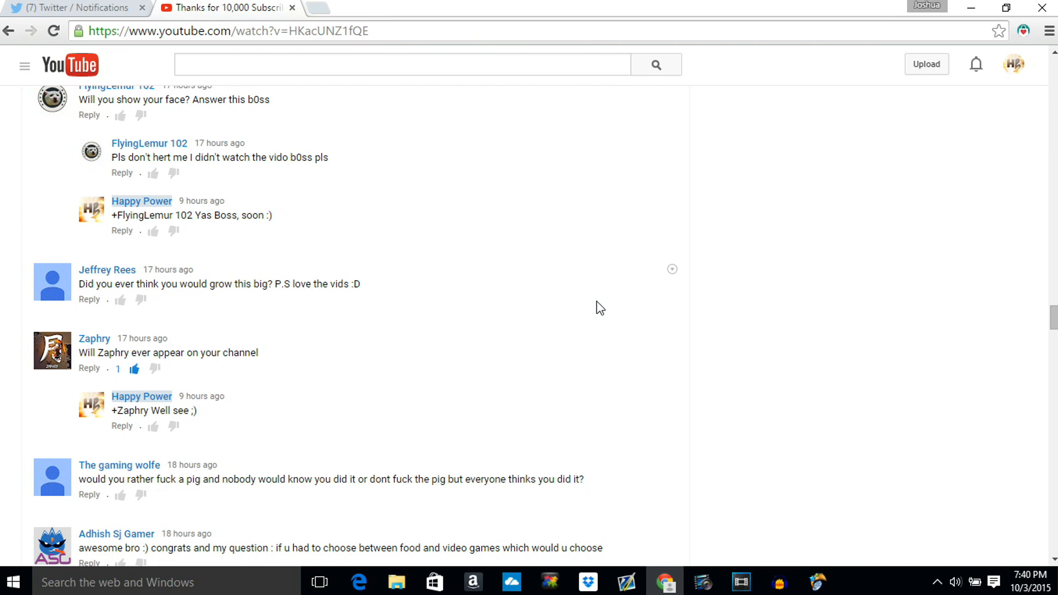
{"action": "scroll", "scroll_direction": "down", "scroll_amount": 3}
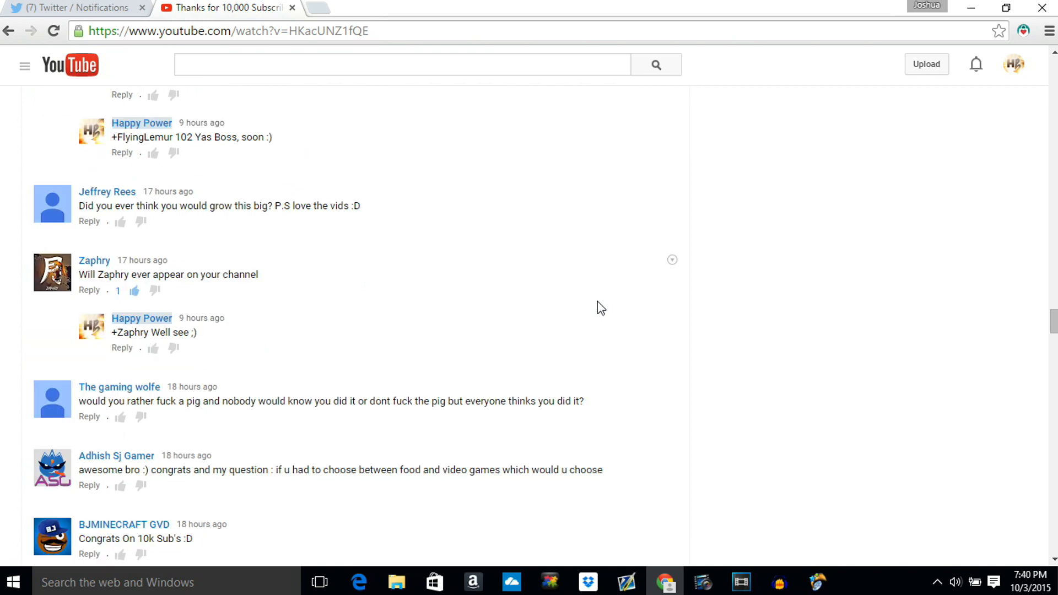
{"action": "scroll", "scroll_direction": "down", "scroll_amount": 3}
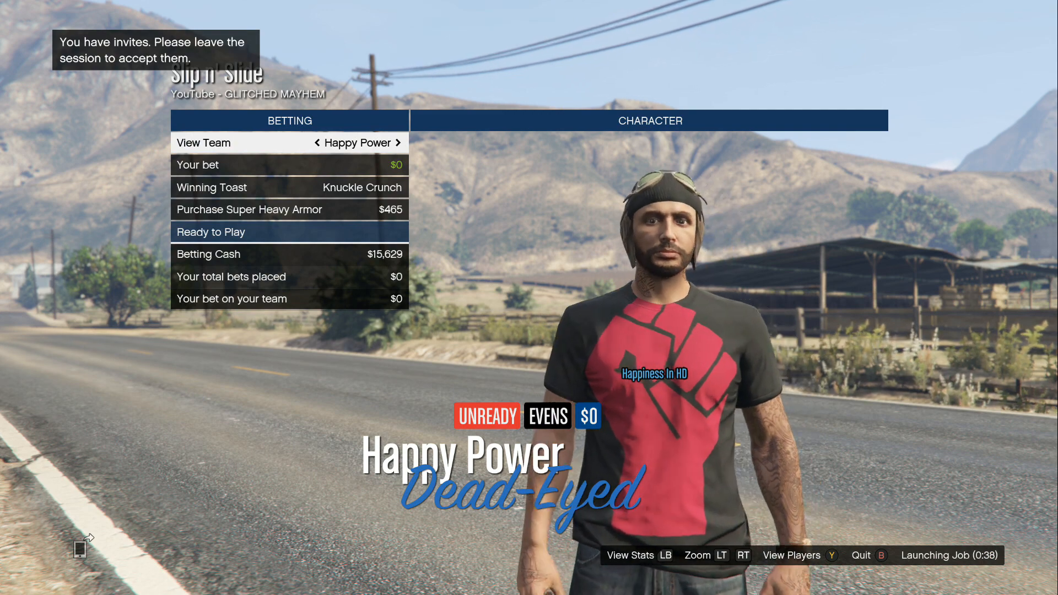
- Ready up for the team deathmatch and fly the camouflaged helicopter over the farm
{"action": "left_click", "coordinate": [288, 231]}
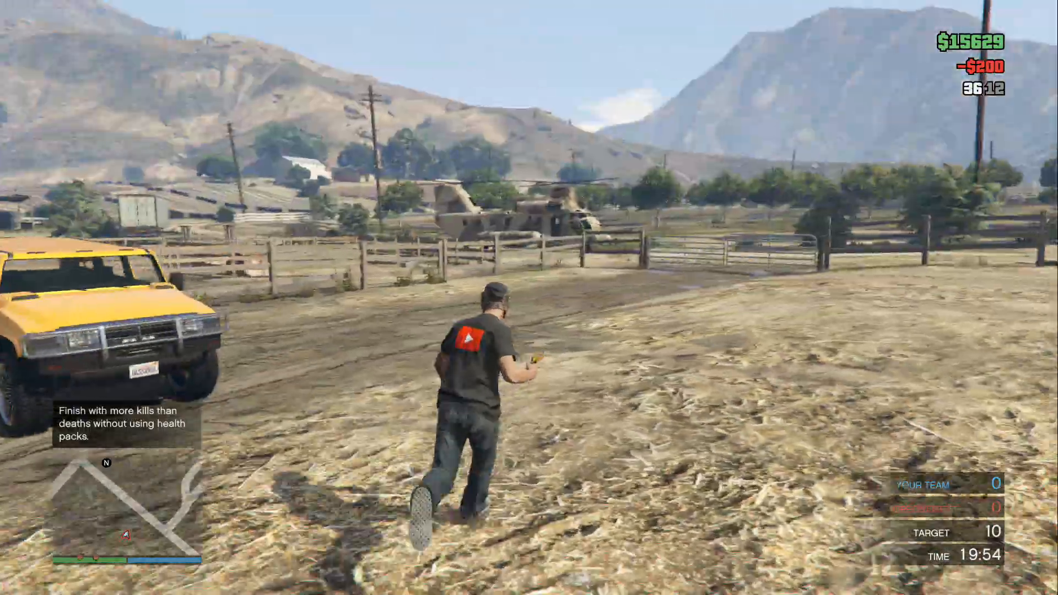
{"action": "key", "text": "w"}
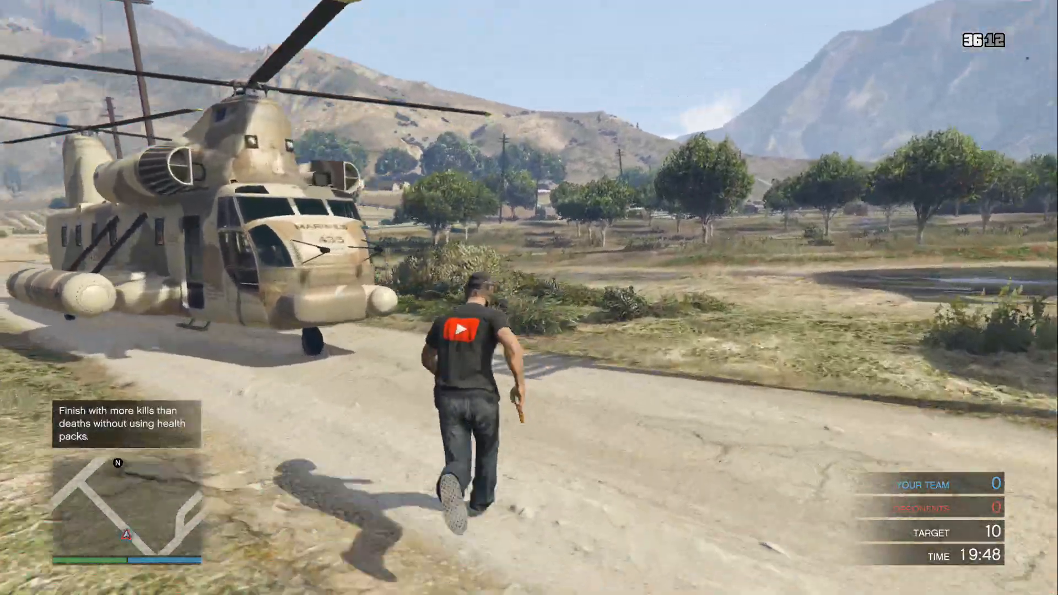
{"action": "key", "text": "w"}
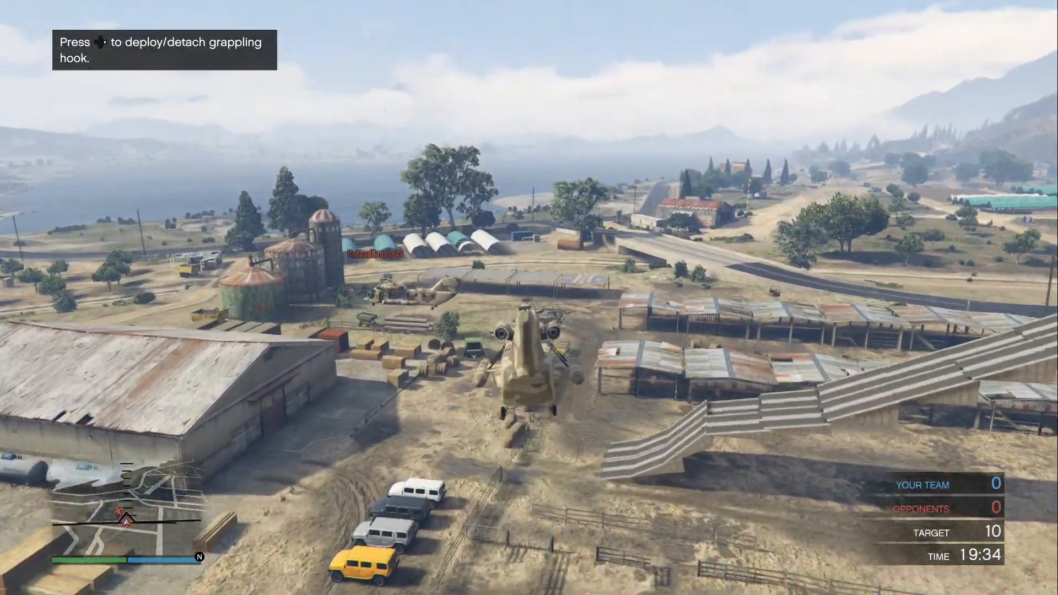
{"action": "mouse_move", "coordinate": [529, 297]}
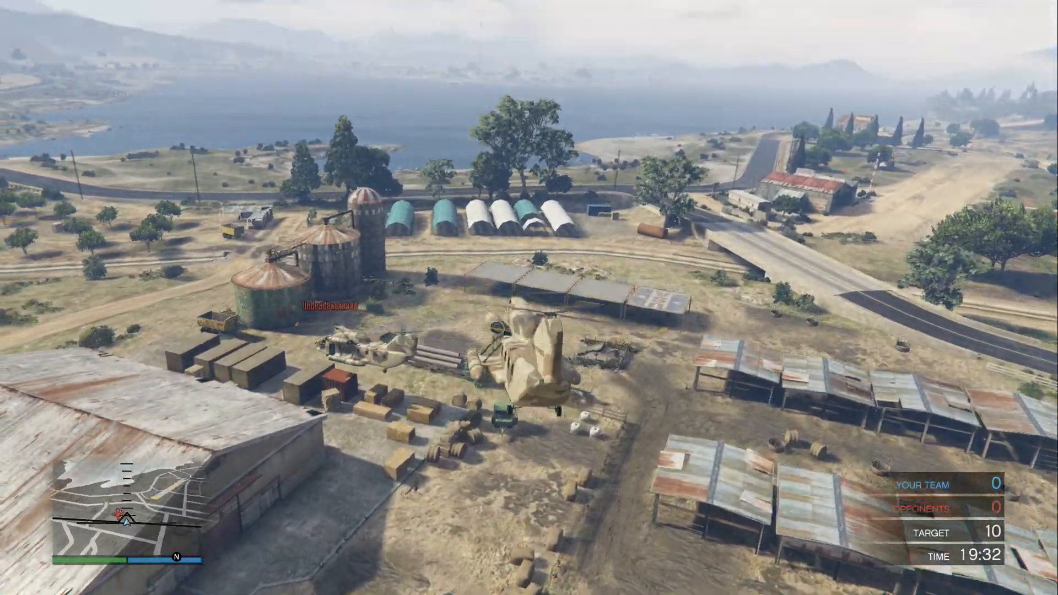